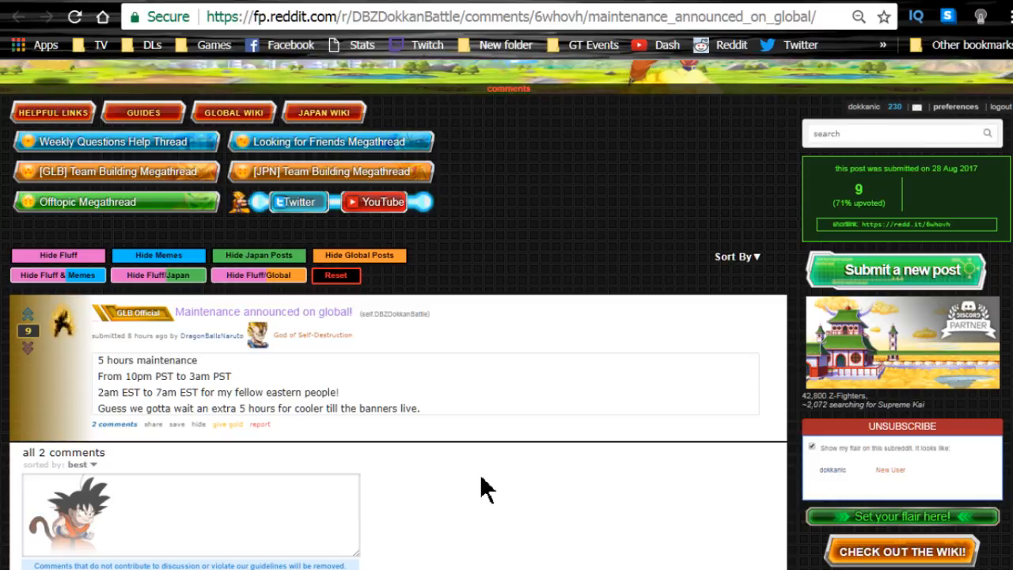
{"action": "mouse_move", "coordinate": [355, 388]}
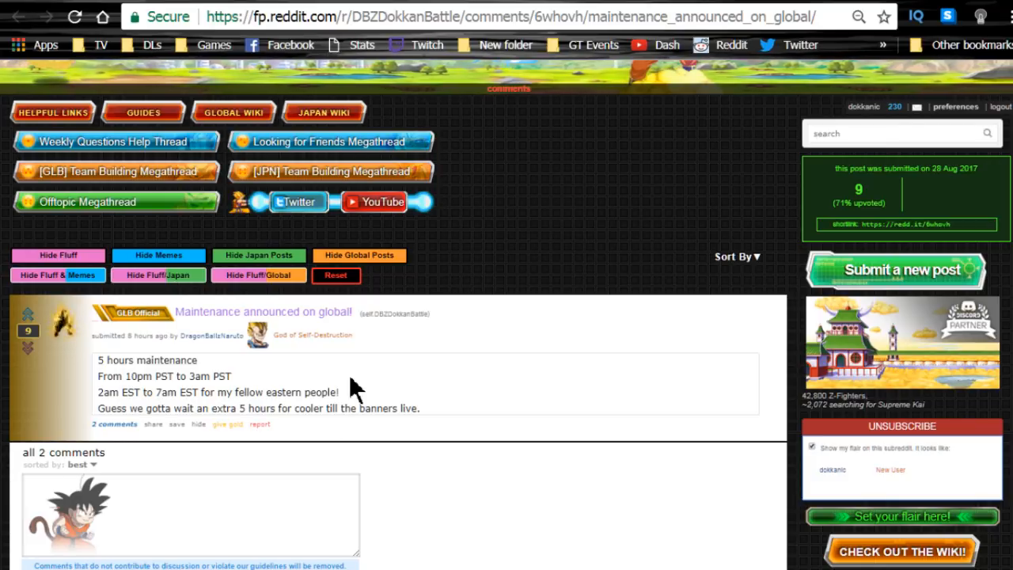
- Highlight the 10pm-3am PST maintenance hours, return to the maintenance post and review the Notepad end-date list
{"action": "left_click_drag", "start_coordinate": [99, 377], "coordinate": [420, 408]}
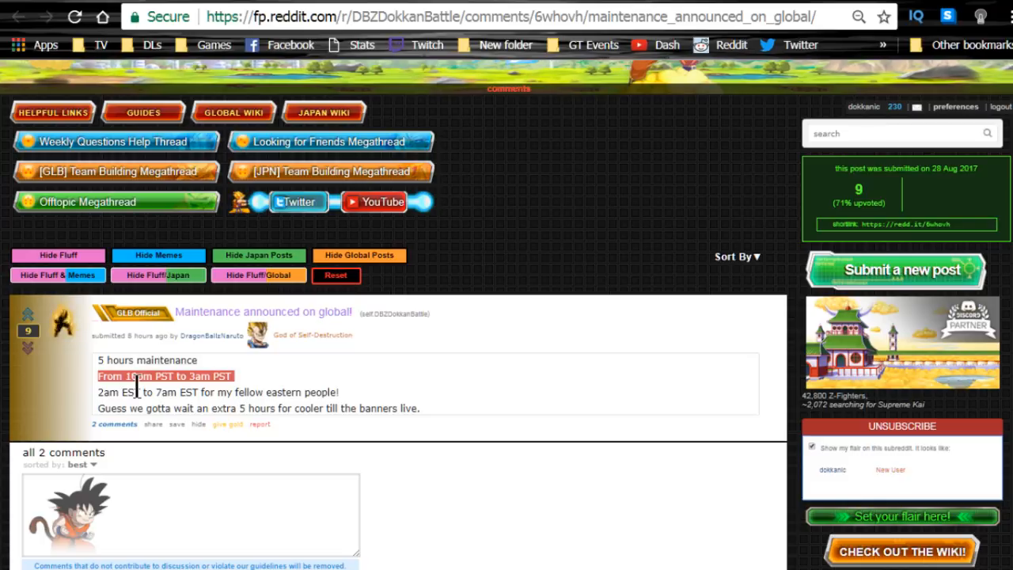
{"action": "mouse_move", "coordinate": [250, 392]}
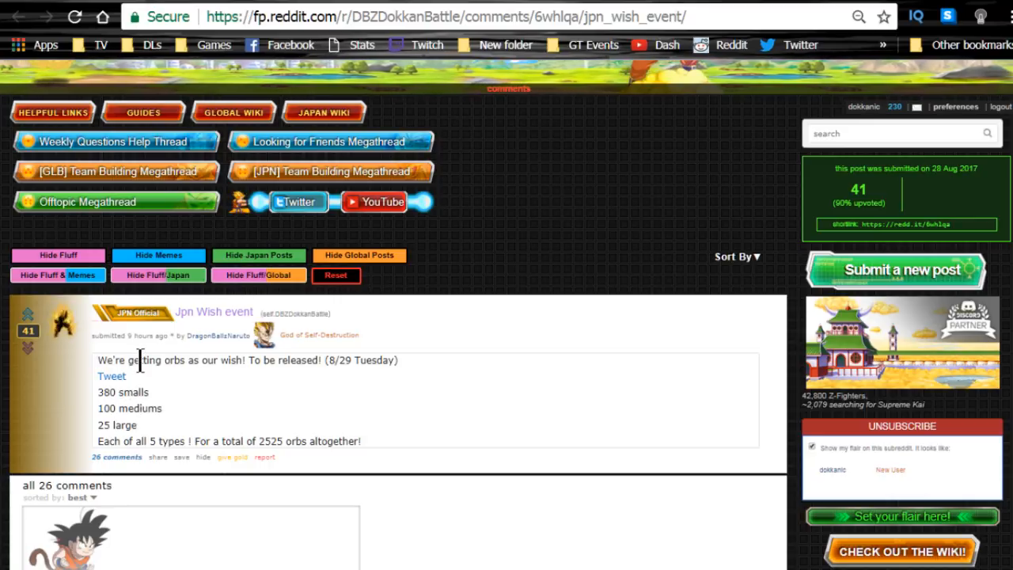
{"action": "triple_click", "coordinate": [245, 361]}
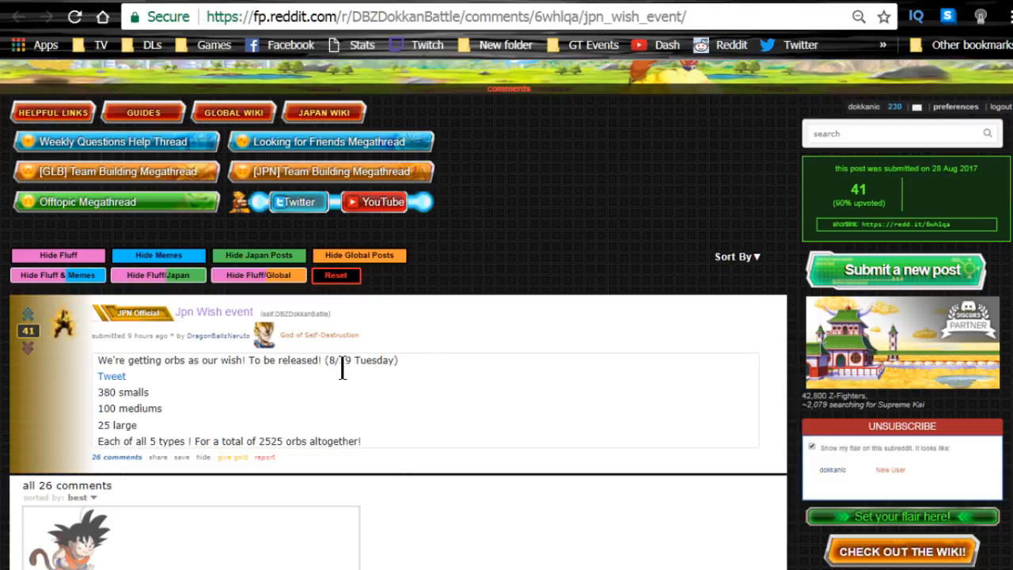
{"action": "mouse_move", "coordinate": [129, 411]}
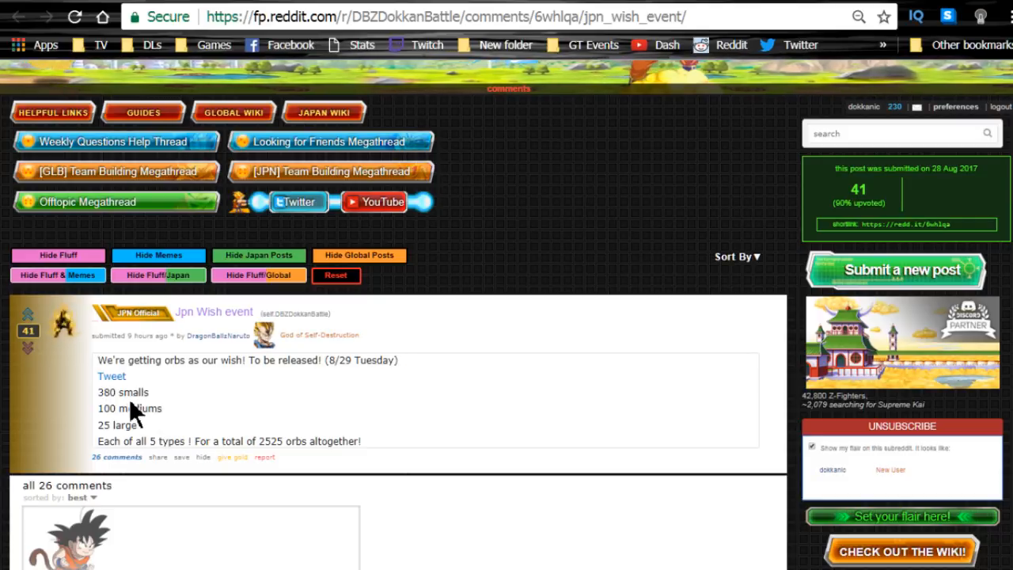
{"action": "double_click", "coordinate": [130, 409]}
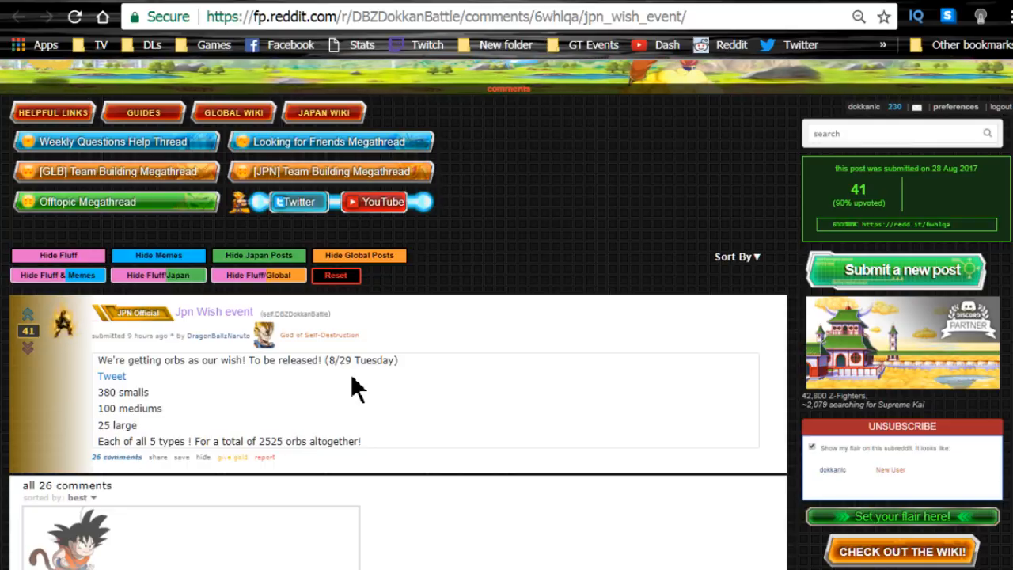
{"action": "mouse_move", "coordinate": [346, 426]}
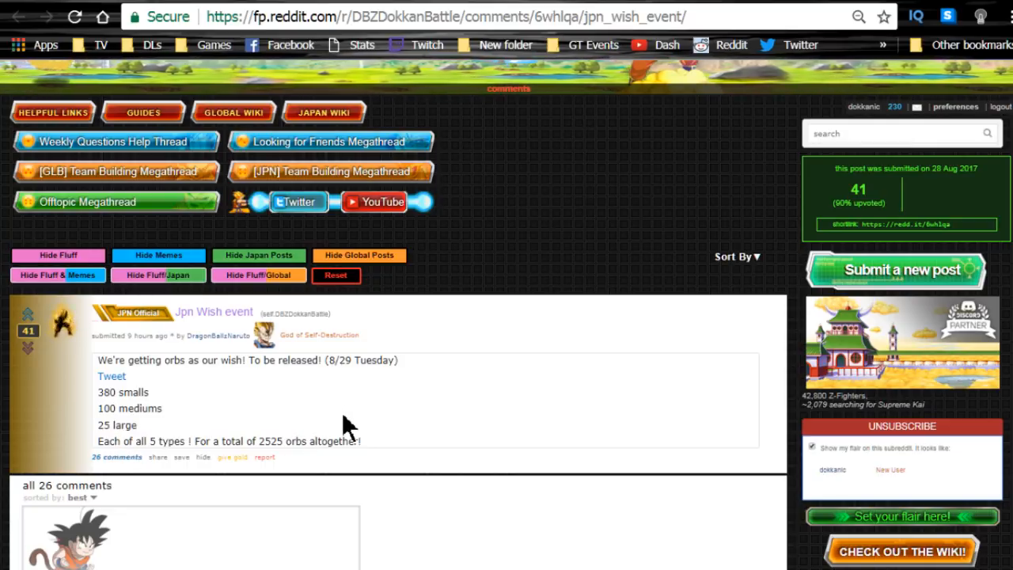
{"action": "mouse_move", "coordinate": [355, 431]}
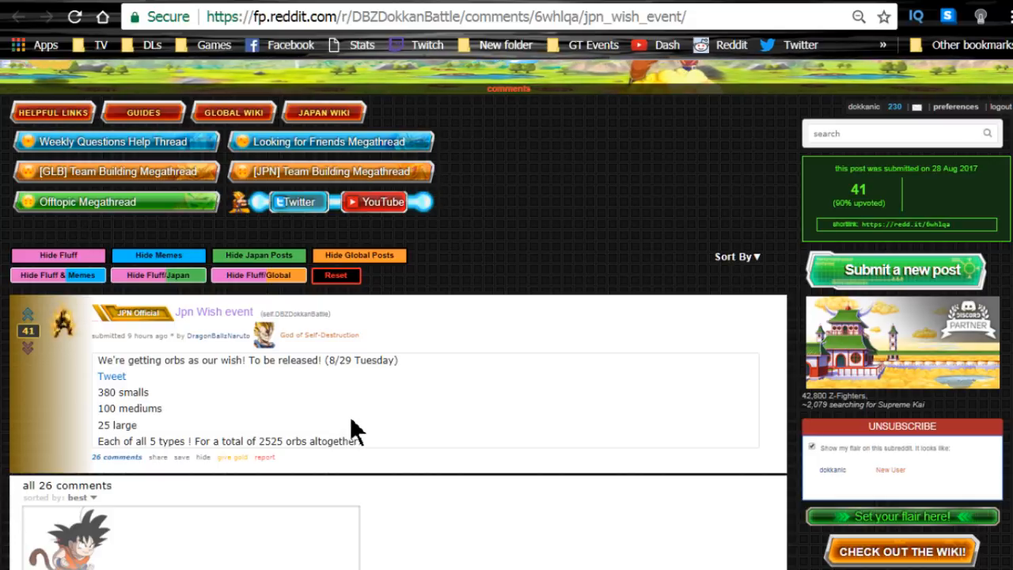
{"action": "scroll", "scroll_direction": "down", "scroll_amount": 3}
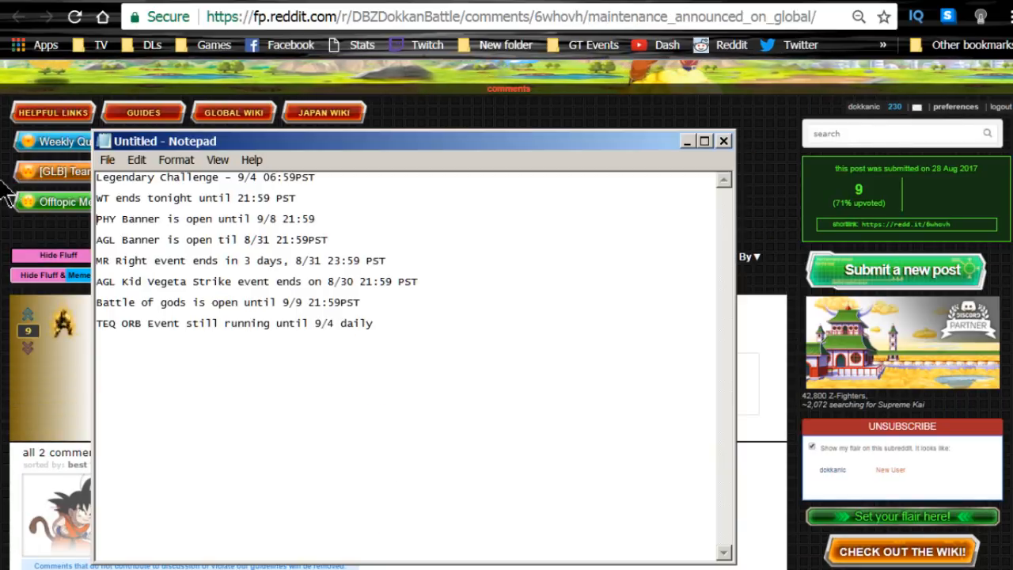
{"action": "mouse_move", "coordinate": [309, 171]}
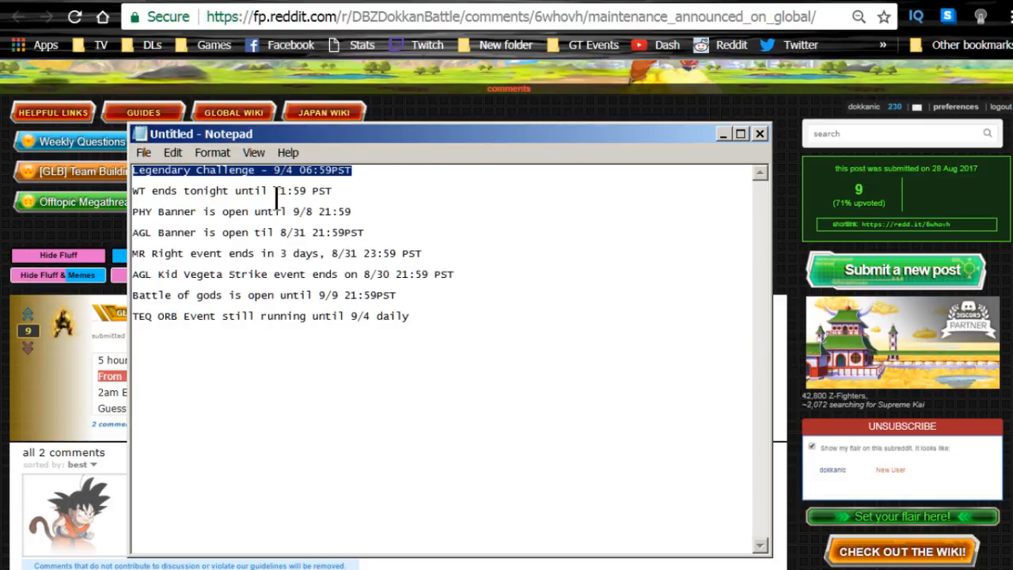
{"action": "left_click", "coordinate": [352, 169]}
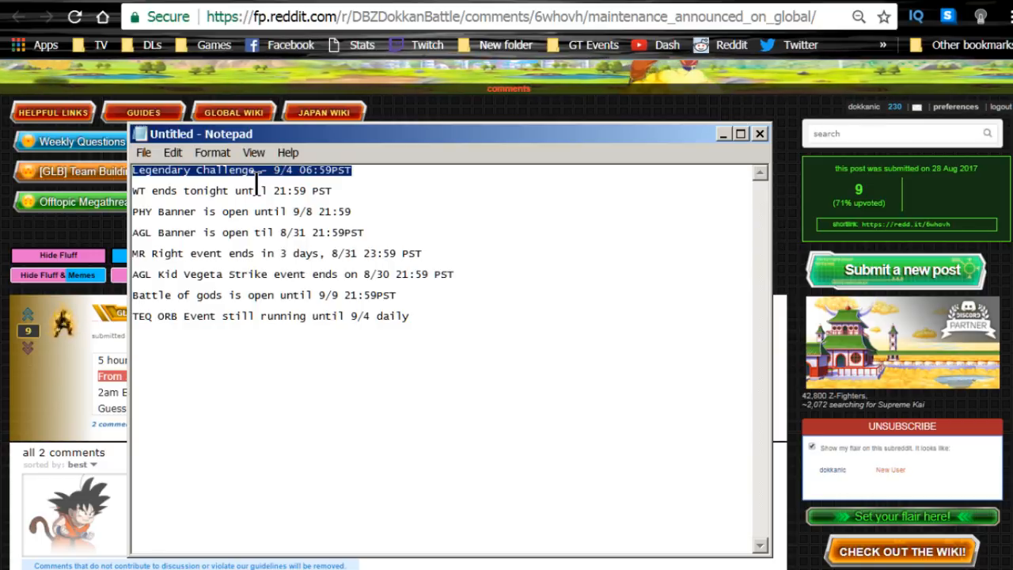
{"action": "double_click", "coordinate": [206, 190]}
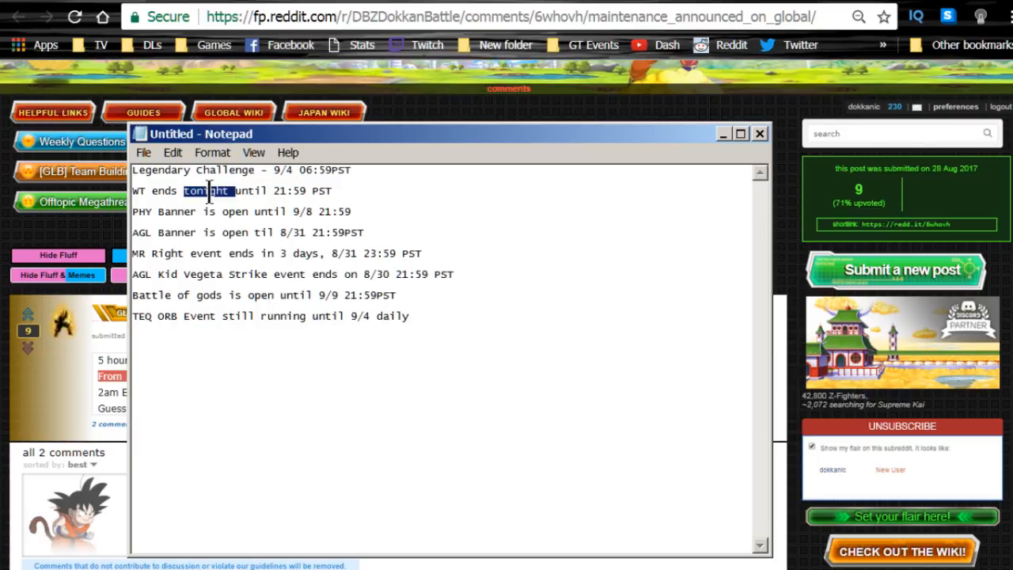
{"action": "left_click", "coordinate": [330, 190]}
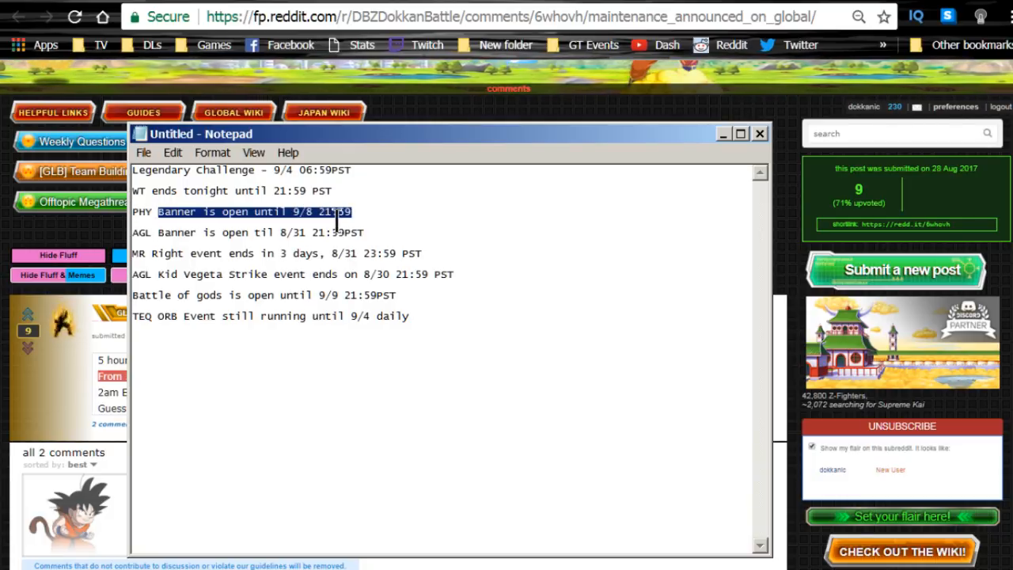
{"action": "left_click", "coordinate": [352, 212]}
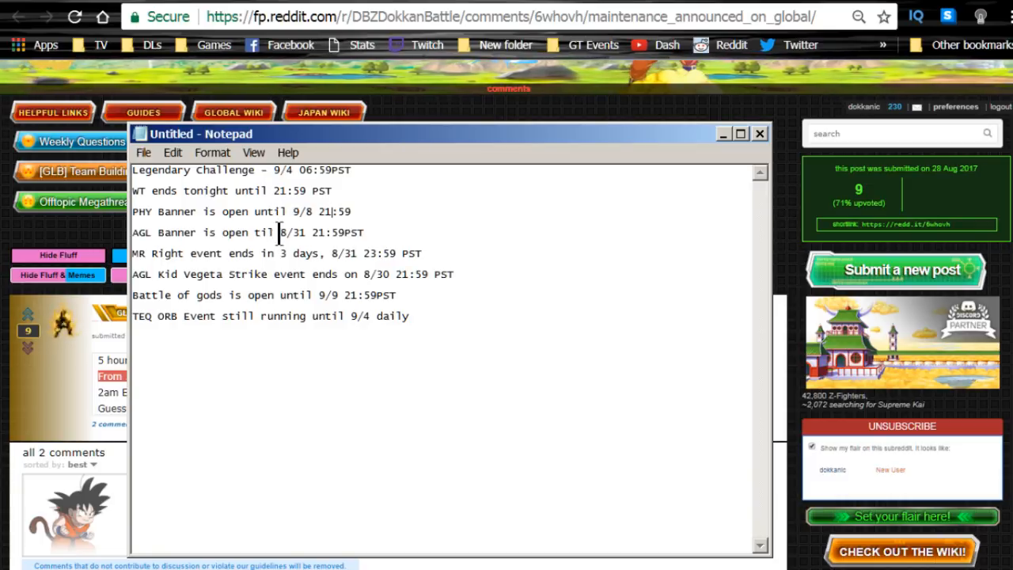
{"action": "left_click_drag", "start_coordinate": [254, 231], "coordinate": [336, 231]}
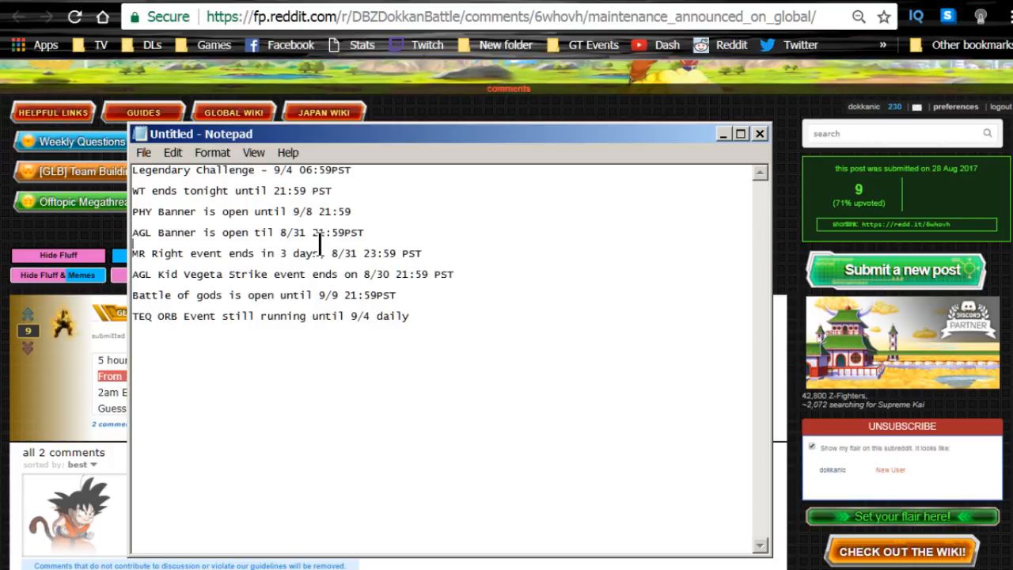
{"action": "double_click", "coordinate": [285, 231]}
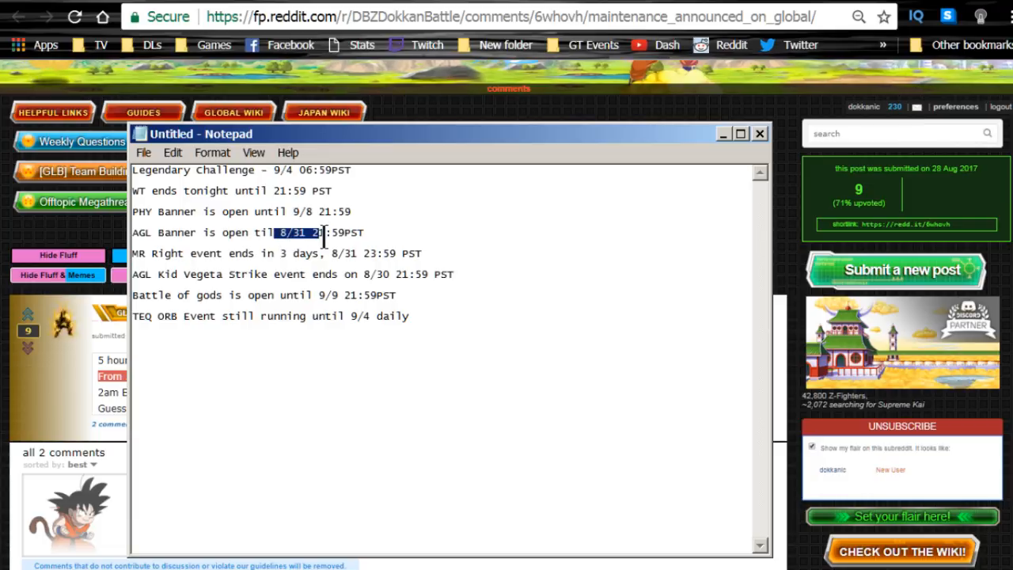
{"action": "left_click", "coordinate": [320, 231]}
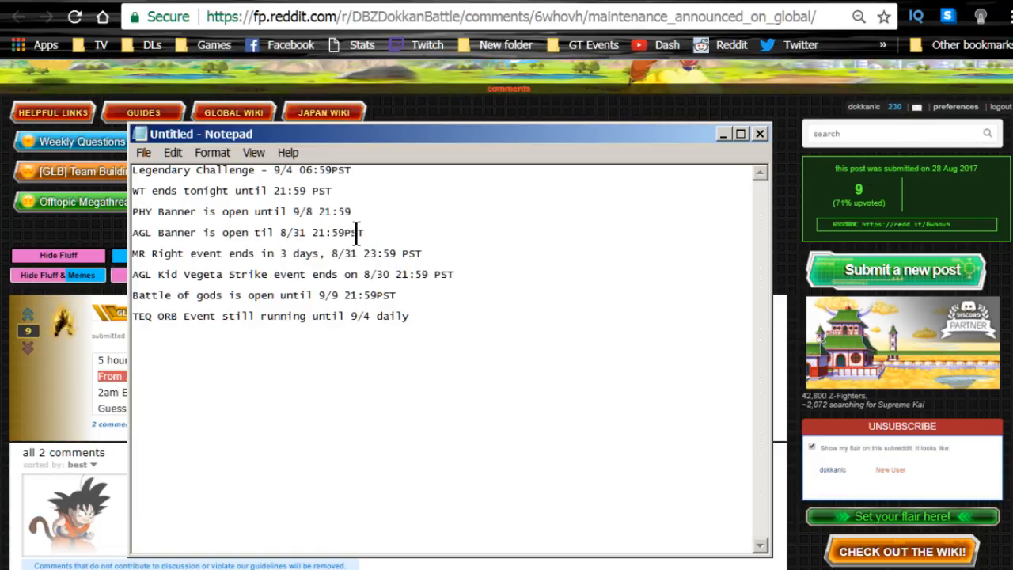
{"action": "left_click", "coordinate": [203, 231]}
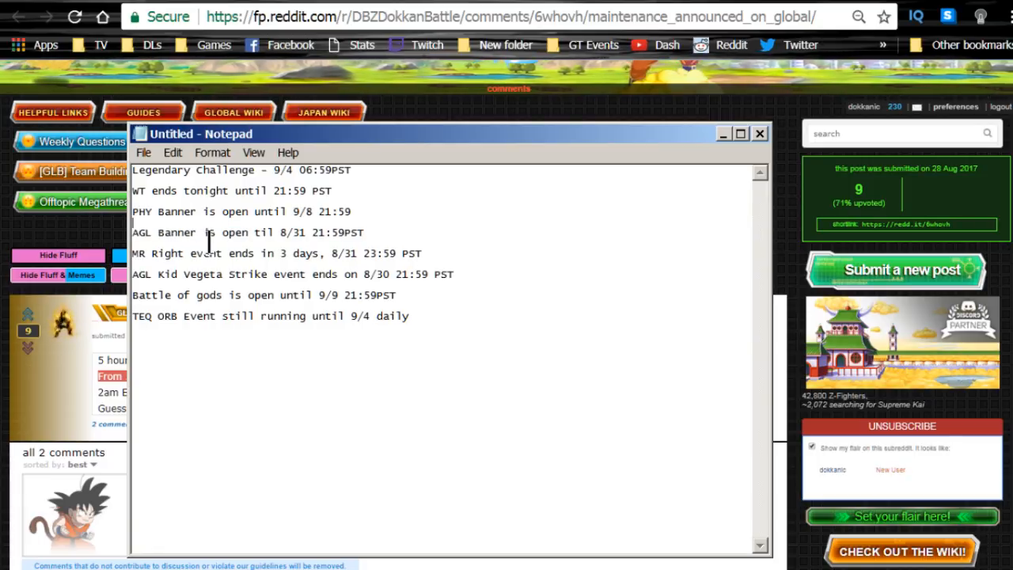
{"action": "double_click", "coordinate": [165, 231]}
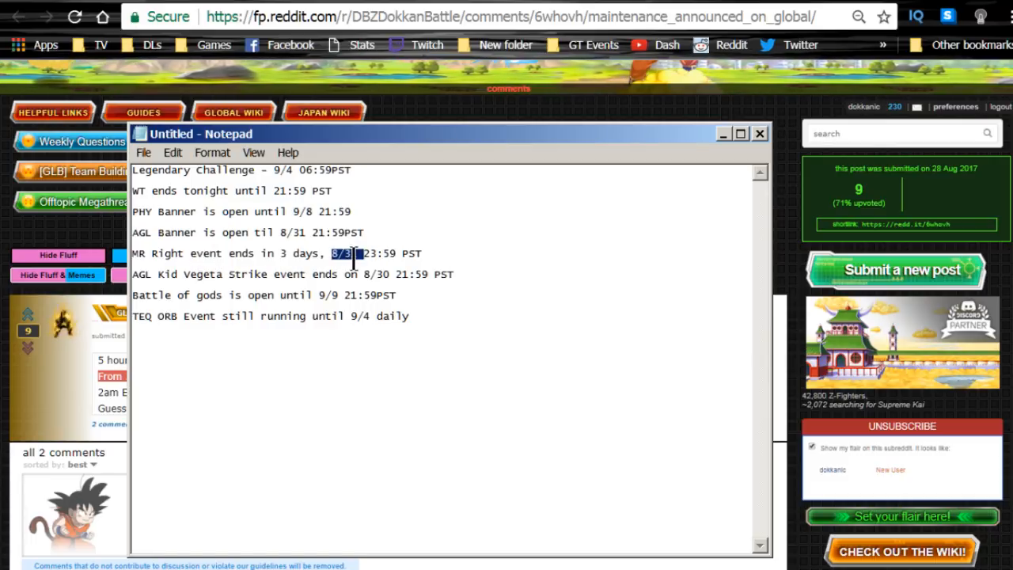
{"action": "left_click_drag", "start_coordinate": [351, 254], "coordinate": [387, 253]}
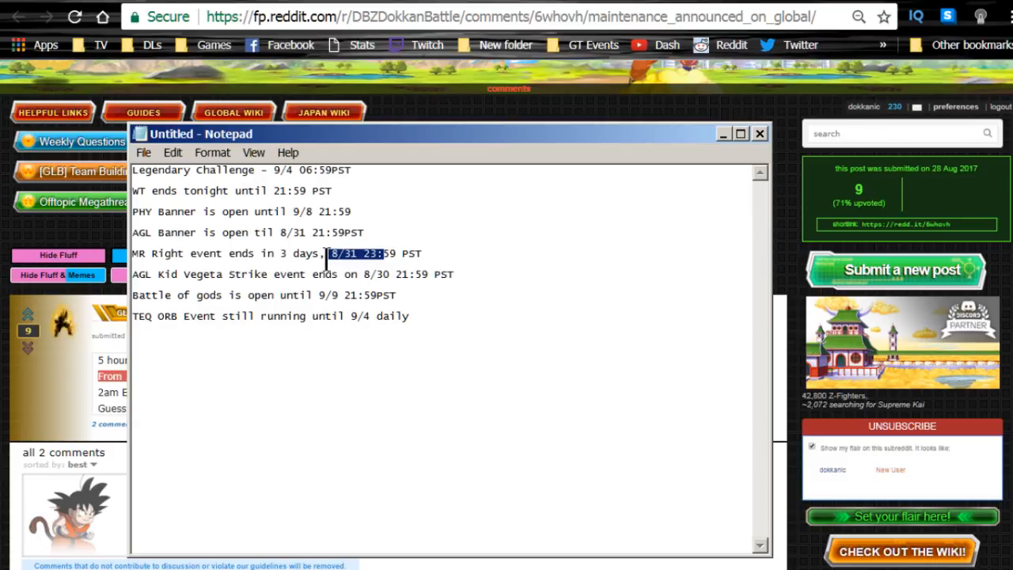
{"action": "key", "text": "Delete"}
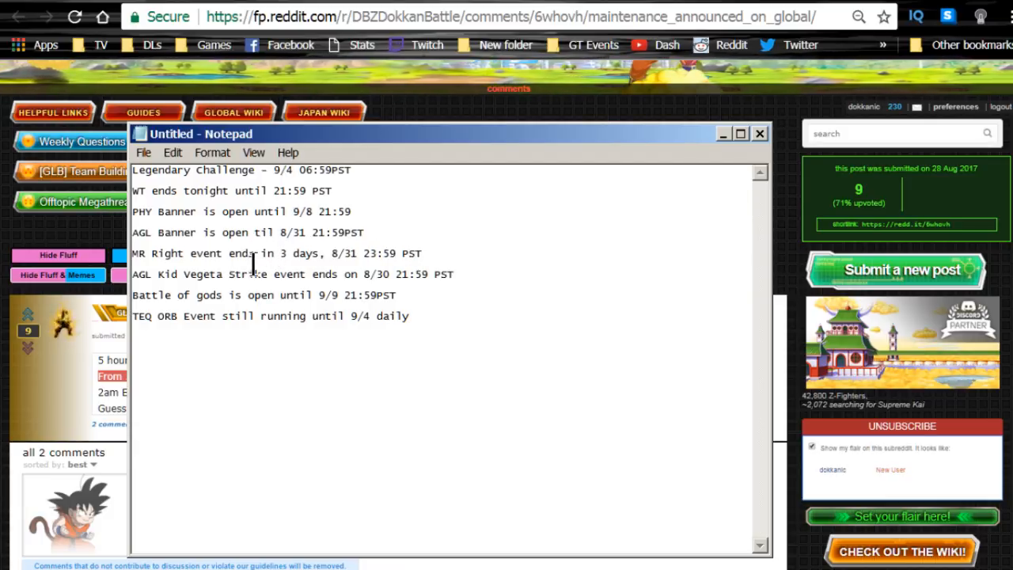
{"action": "left_click_drag", "start_coordinate": [278, 253], "coordinate": [427, 253]}
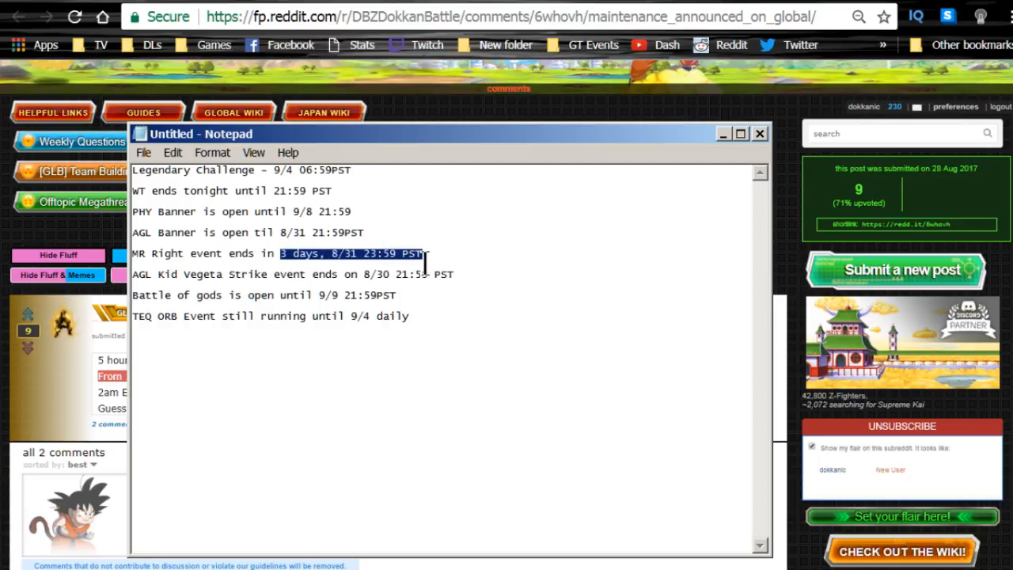
{"action": "left_click", "coordinate": [143, 275]}
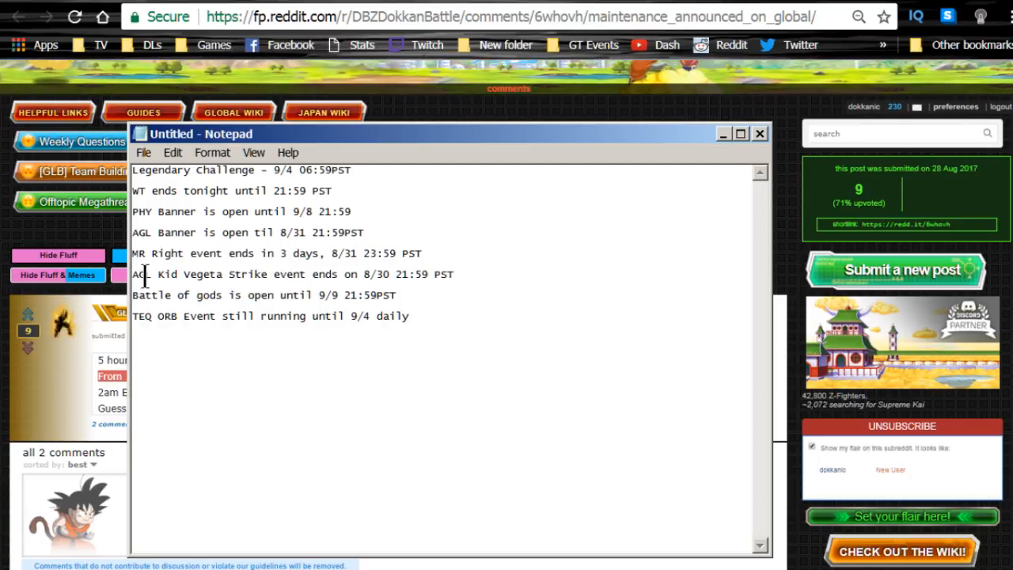
{"action": "triple_click", "coordinate": [293, 274]}
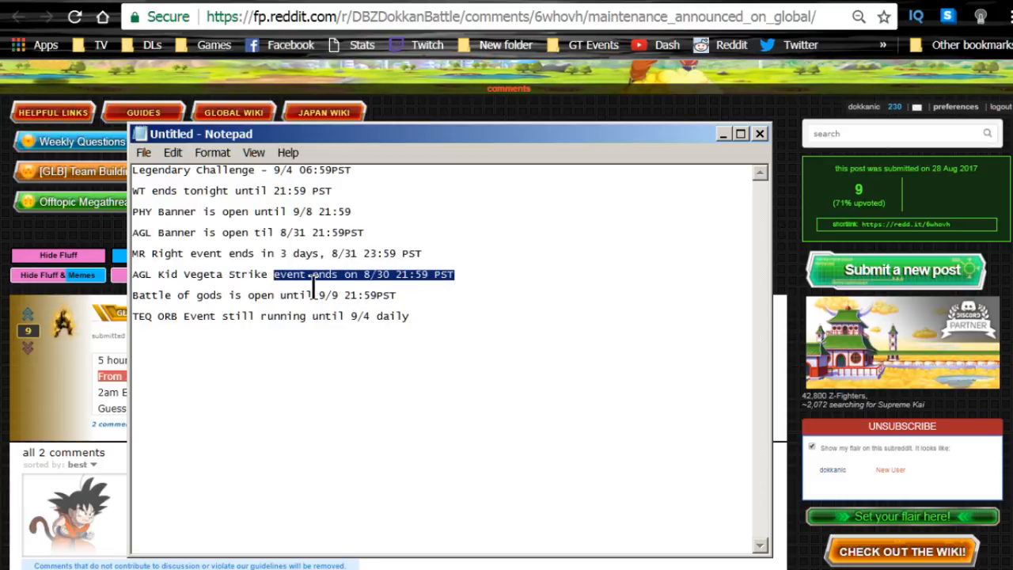
{"action": "left_click", "coordinate": [307, 274]}
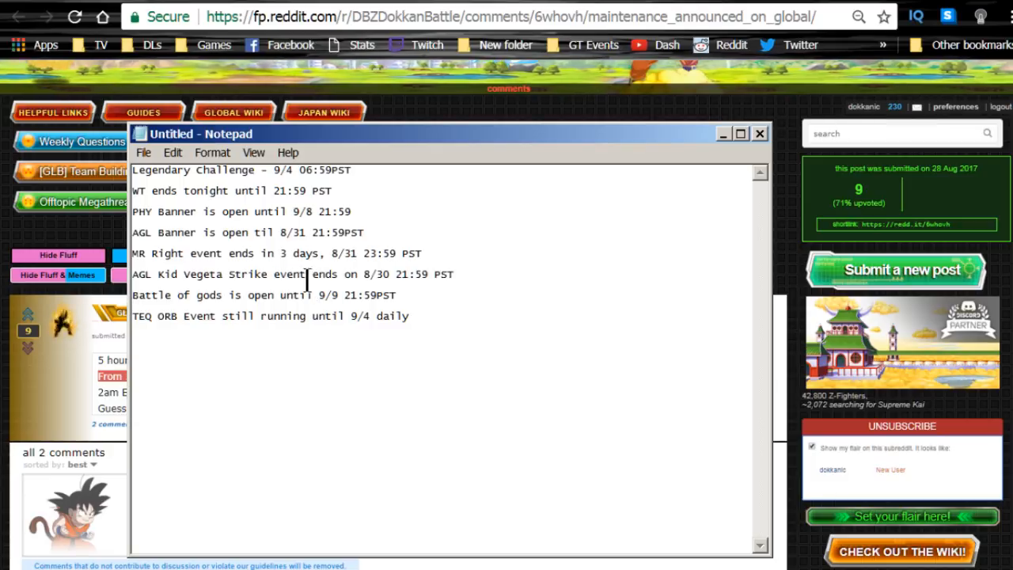
{"action": "mouse_move", "coordinate": [155, 304]}
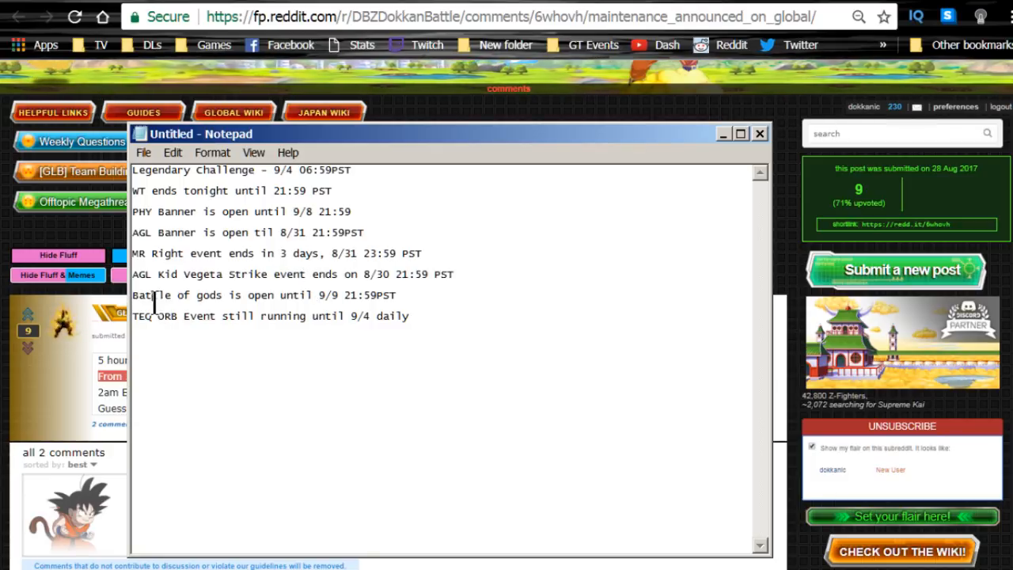
{"action": "double_click", "coordinate": [152, 294]}
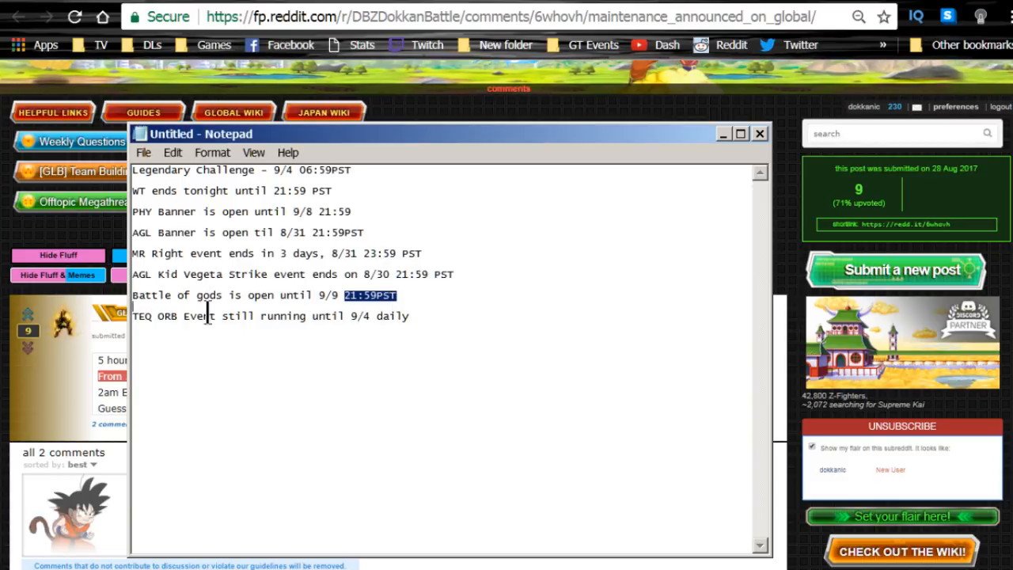
{"action": "triple_click", "coordinate": [237, 296]}
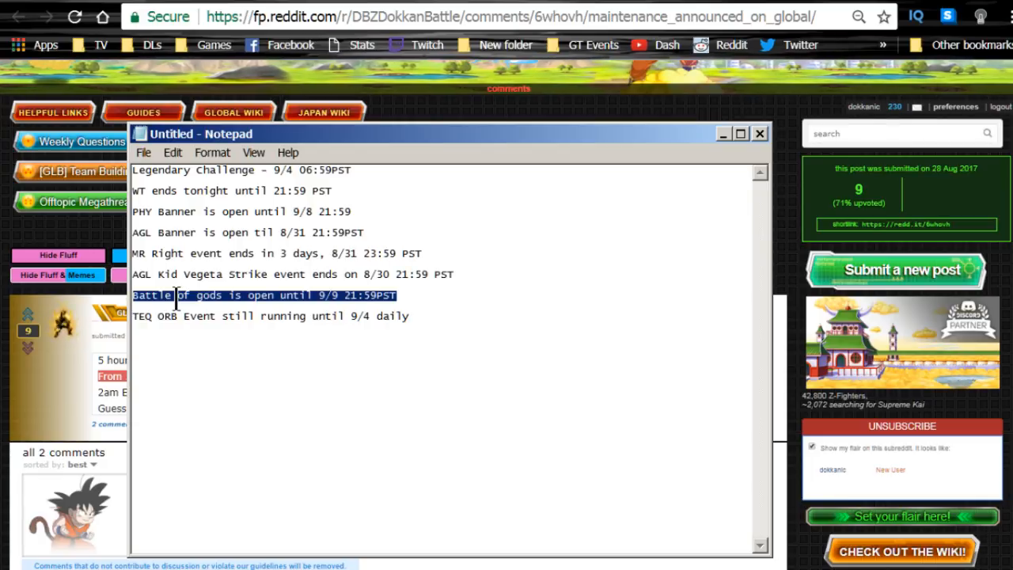
{"action": "left_click", "coordinate": [150, 317]}
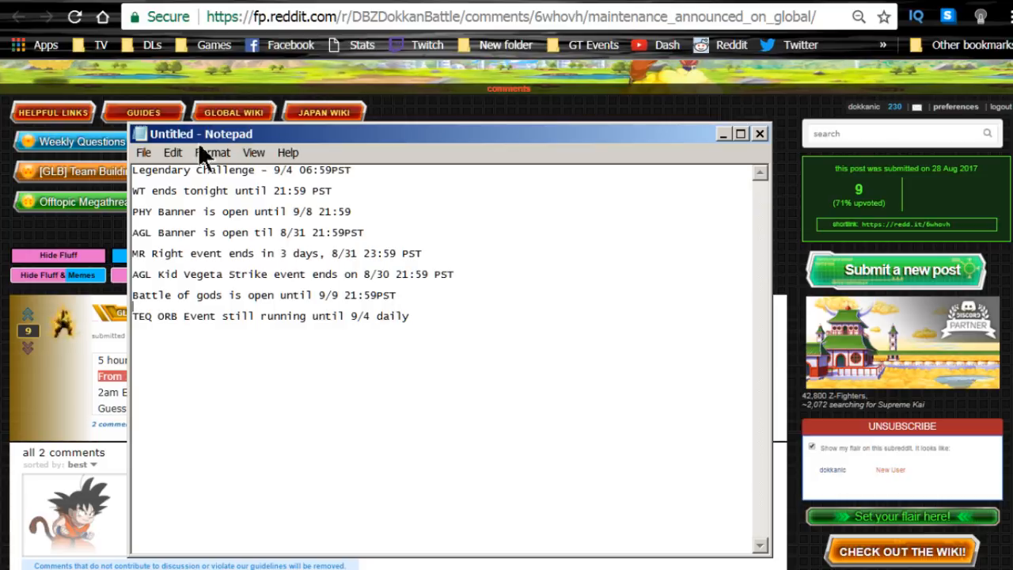
{"action": "double_click", "coordinate": [293, 169]}
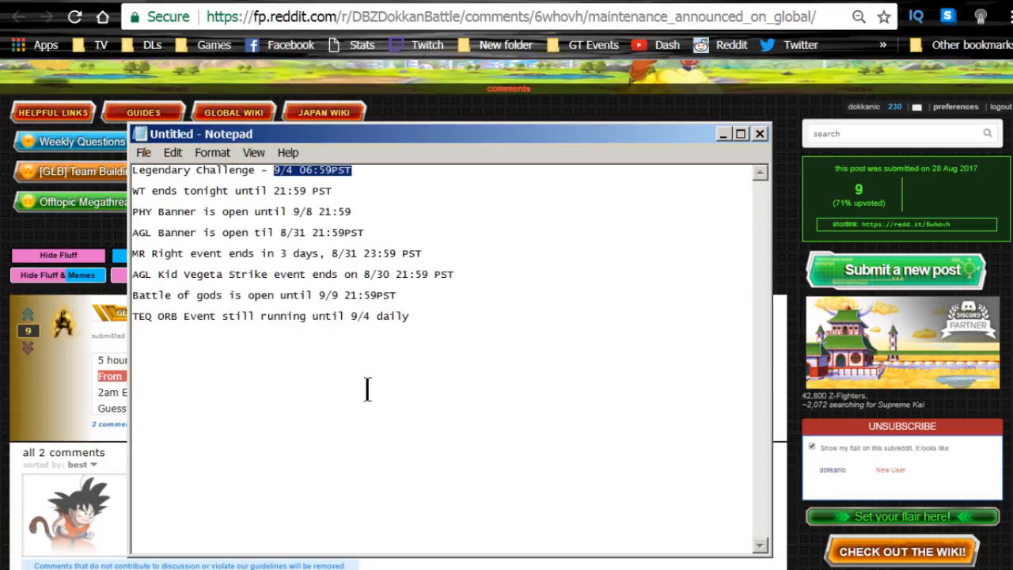
{"action": "left_click", "coordinate": [162, 325]}
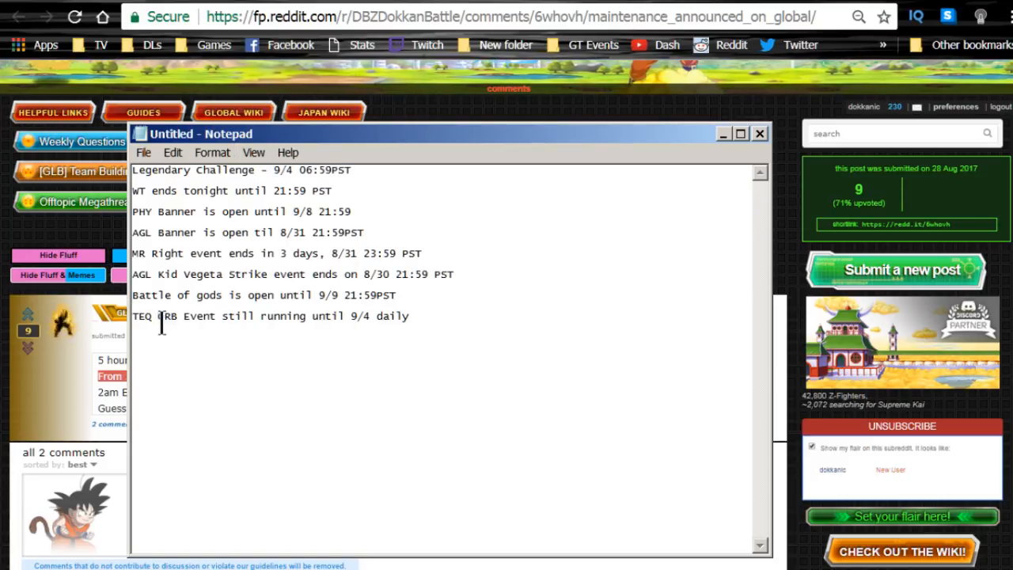